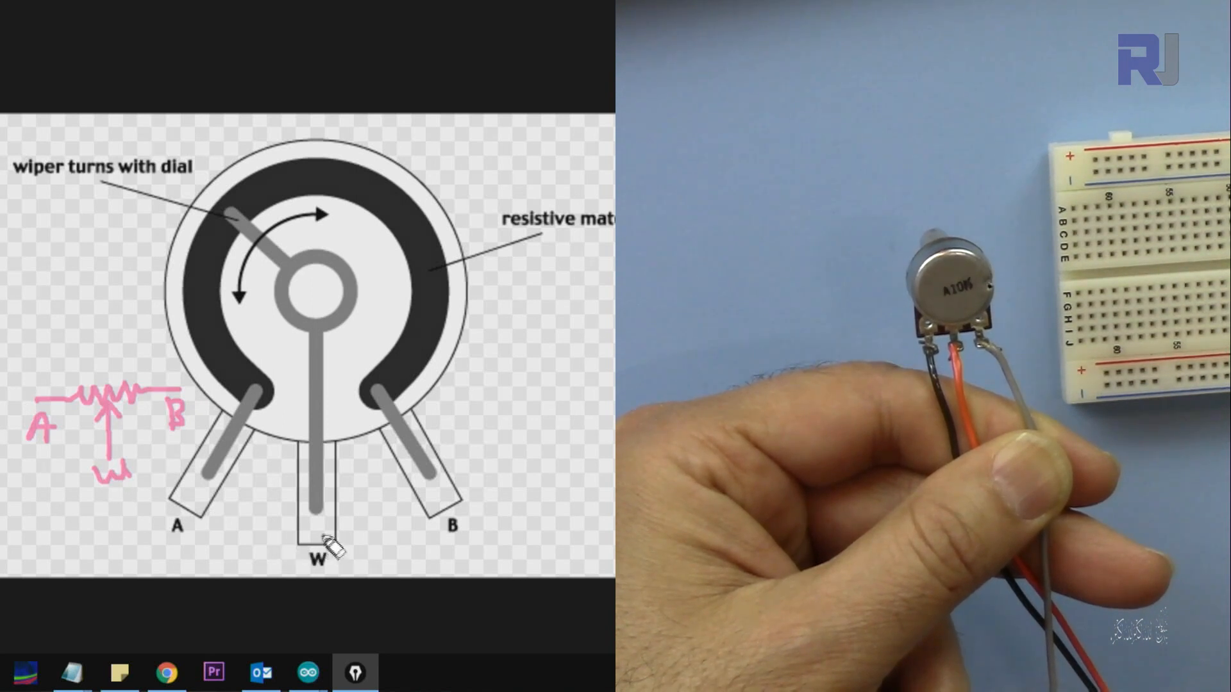
mouse_move(223, 256)
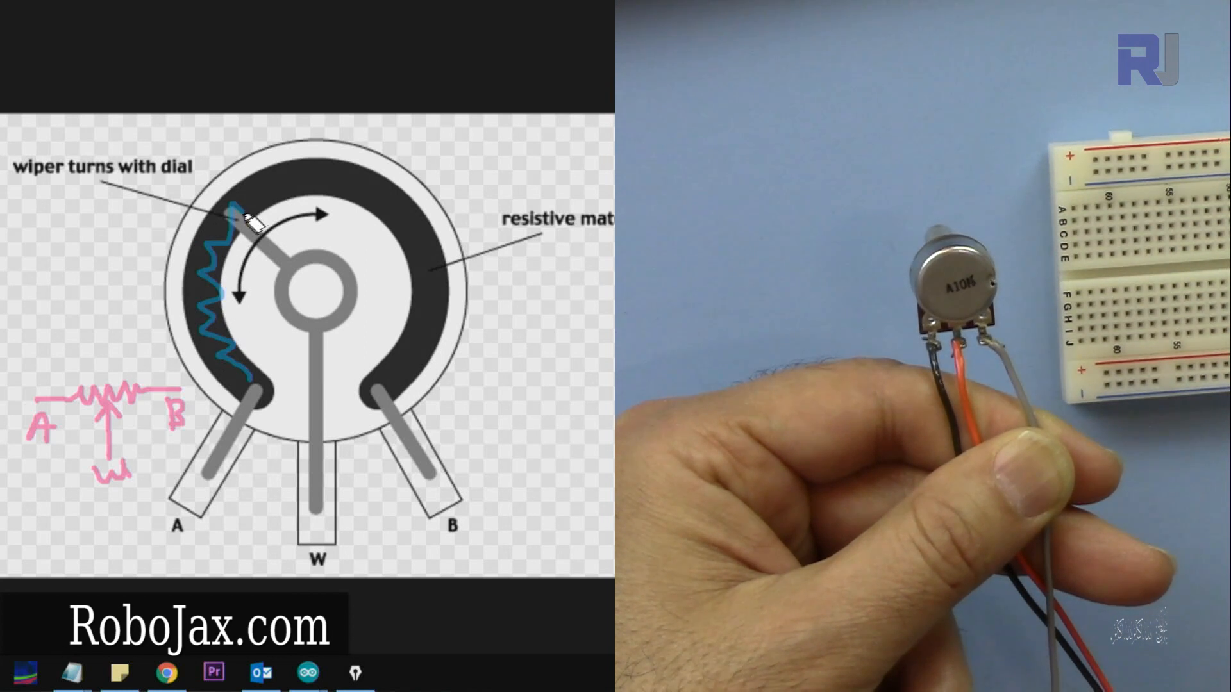
Step: Extend the blue zigzag along the resistive track toward terminal B
left_click_drag(228, 212, 408, 196)
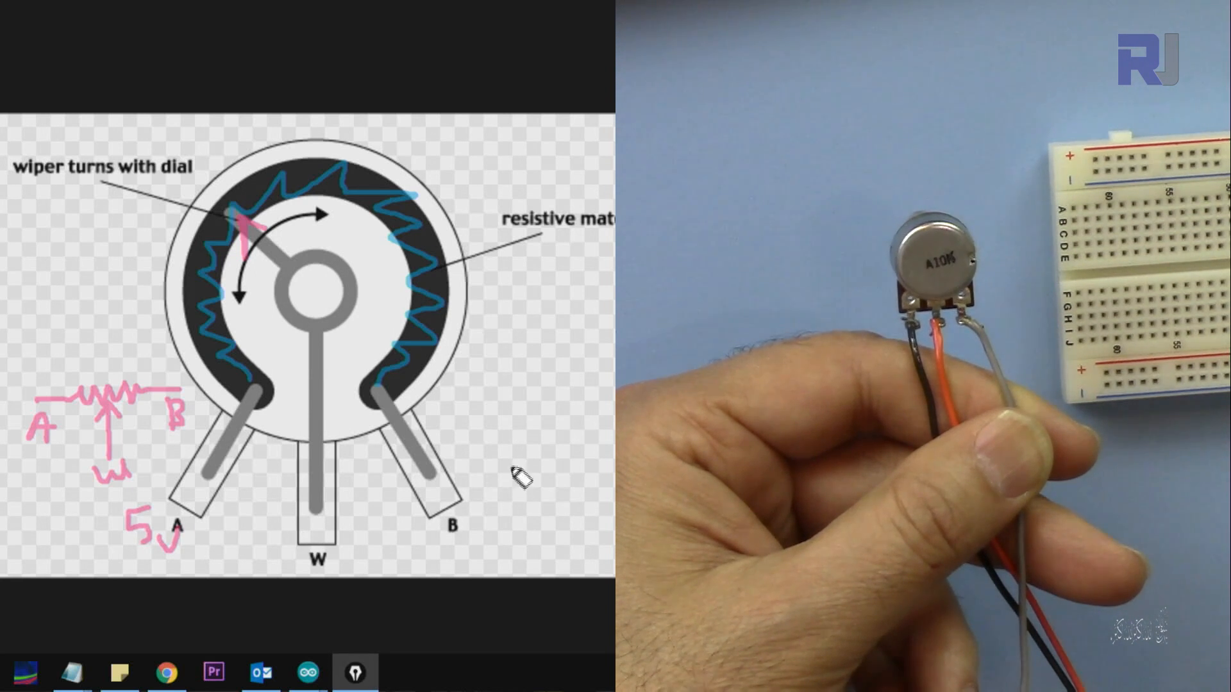
Step: Write 'Ground' in pink beside terminal B of the potentiometer
left_click_drag(487, 478, 565, 488)
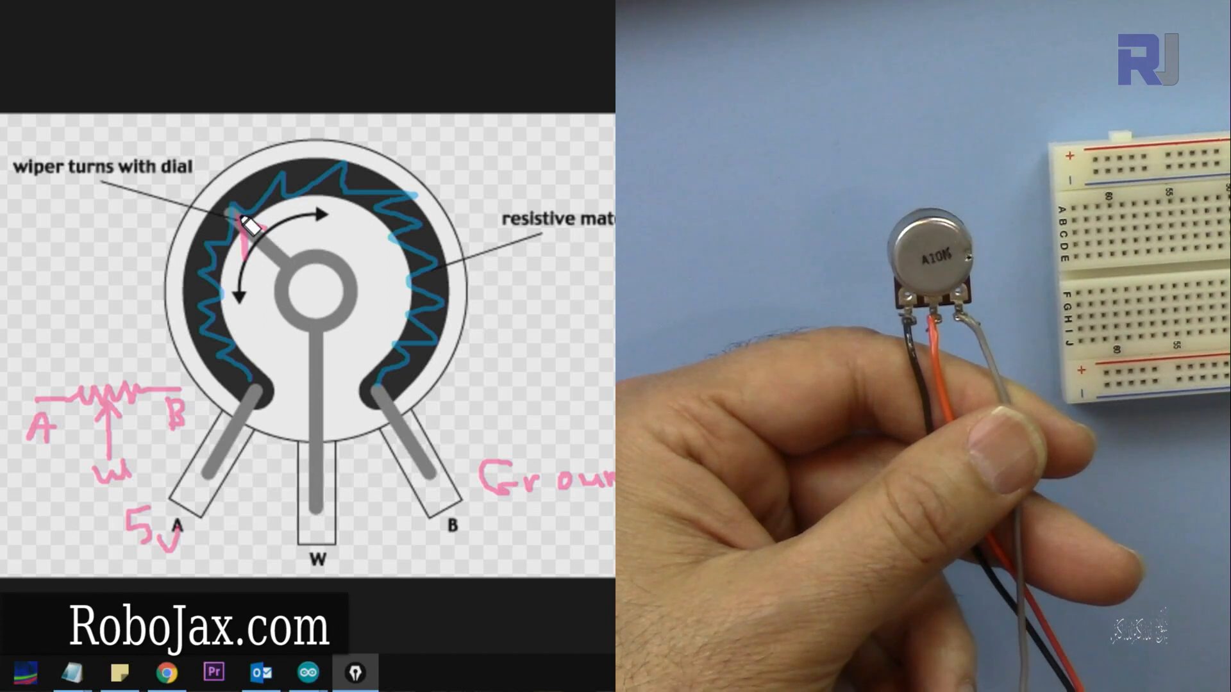
mouse_move(425, 449)
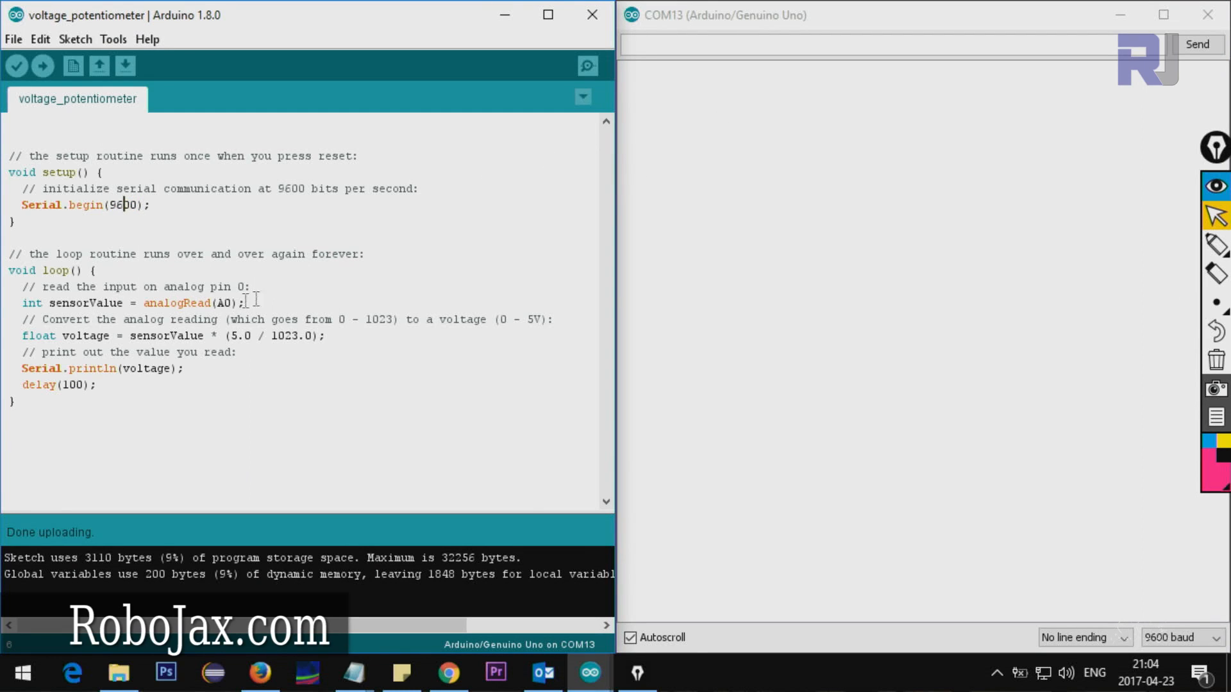
double_click(177, 303)
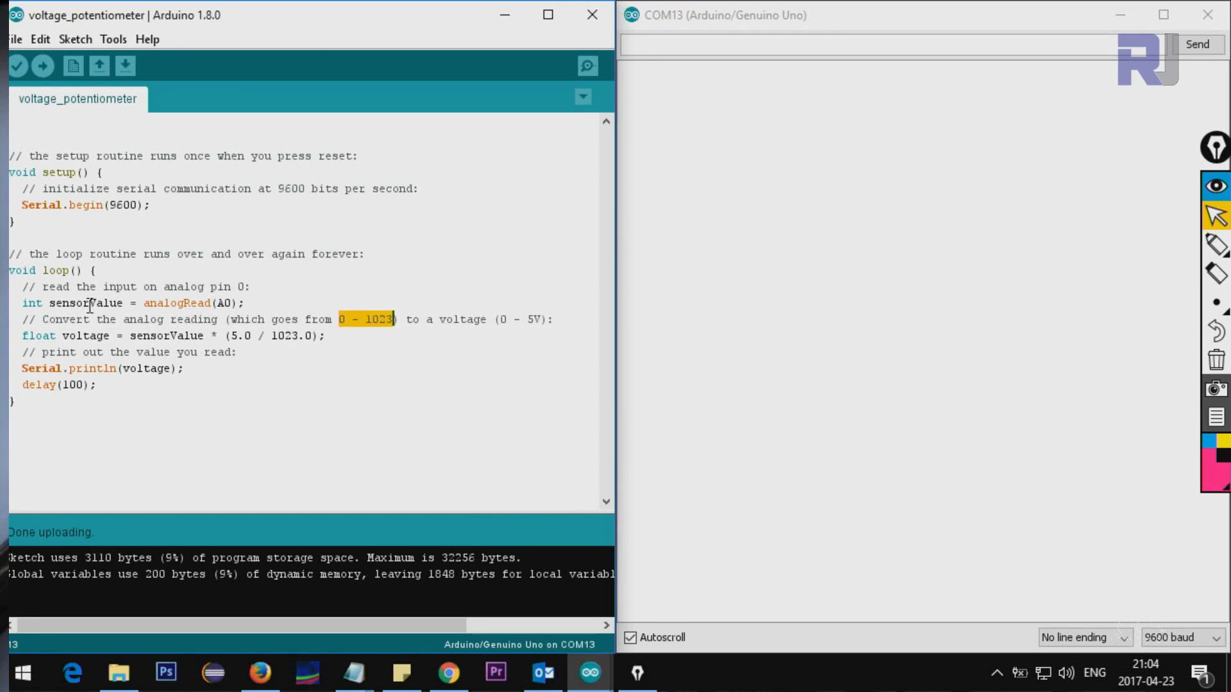
double_click(164, 336)
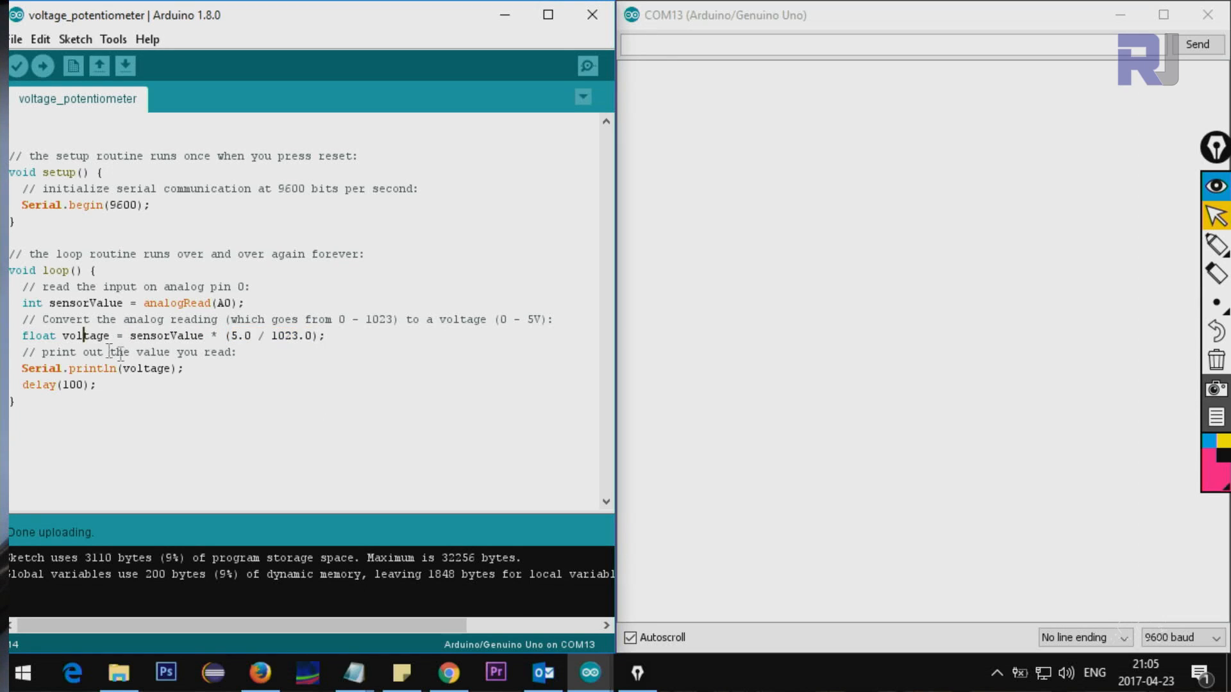
double_click(39, 369)
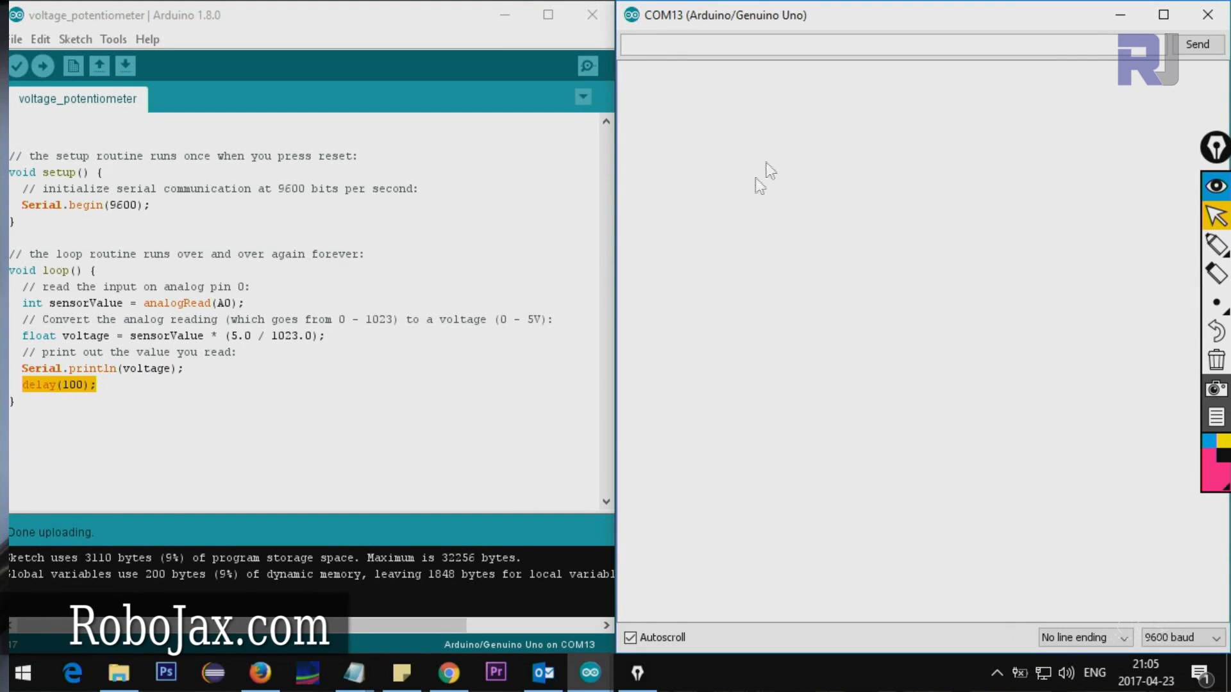
mouse_move(737, 226)
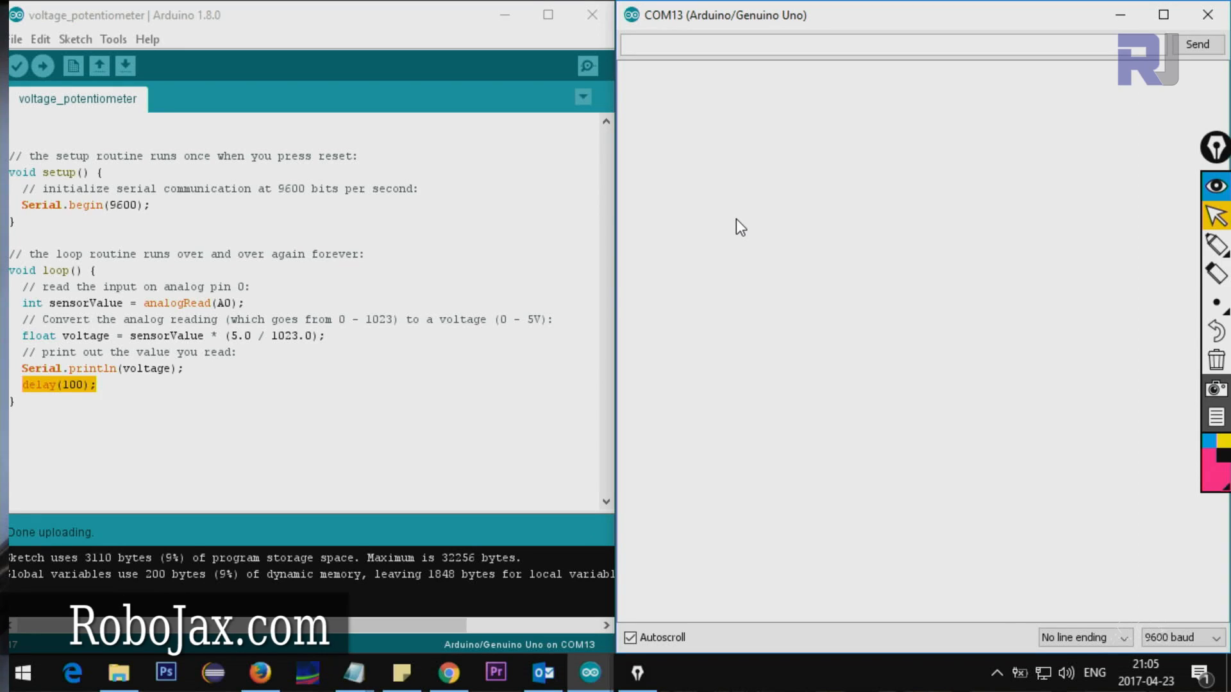